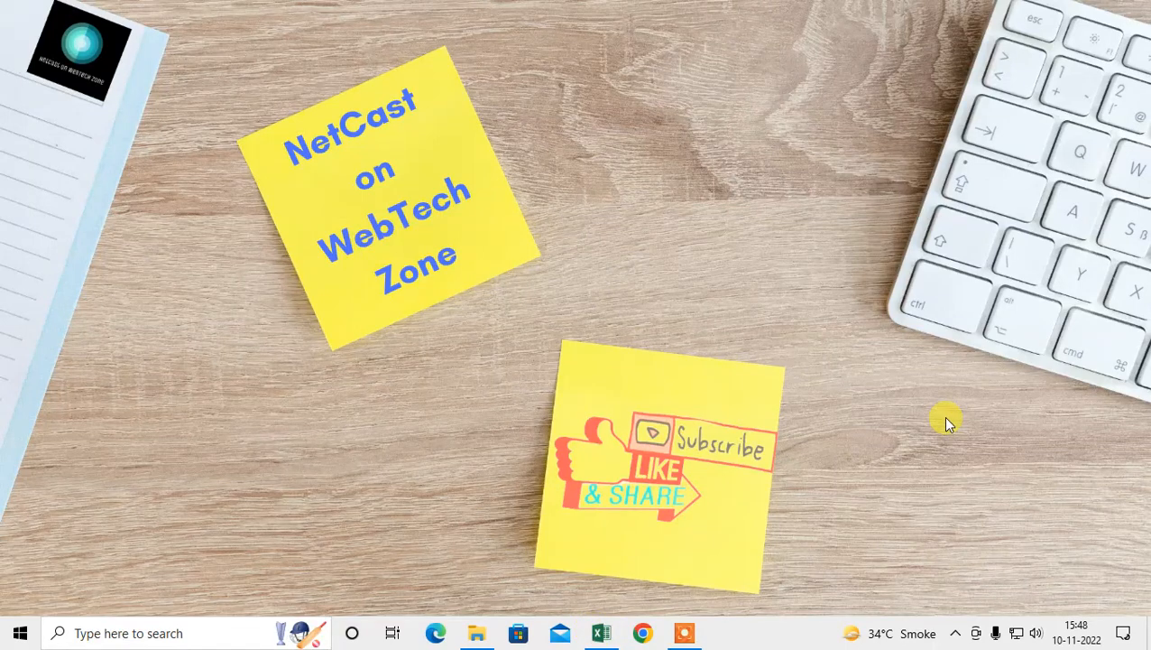
mouse_move(545, 108)
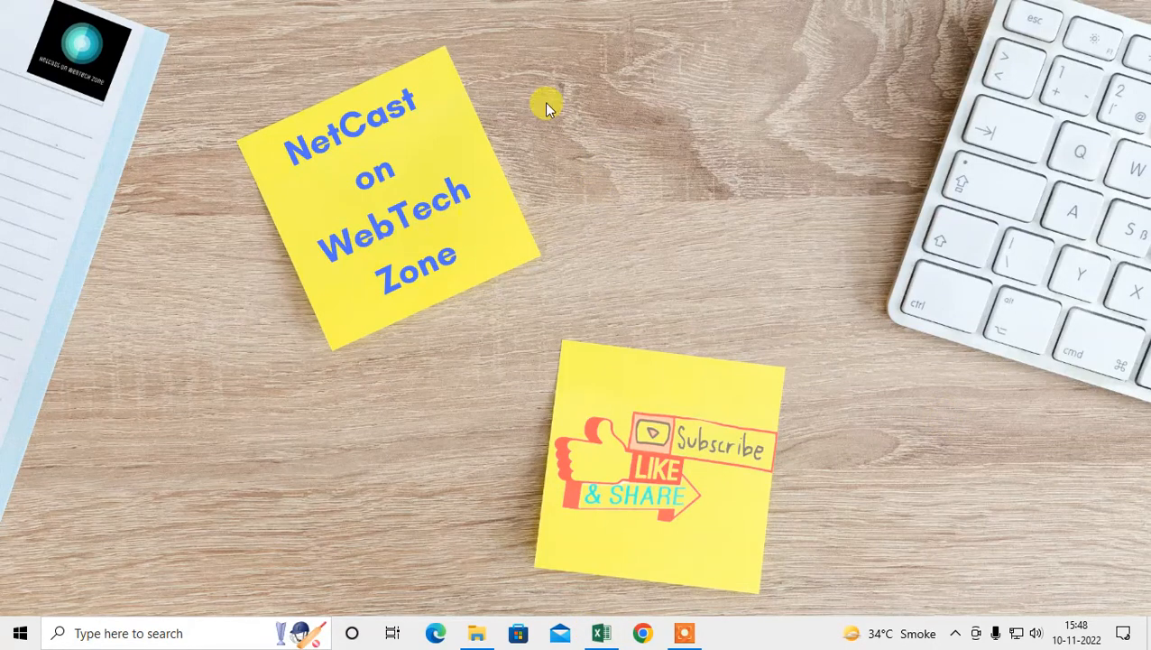
Refresh the desktop, dismiss Chrome's football updates prompt, and open a new tab
right_click(548, 104)
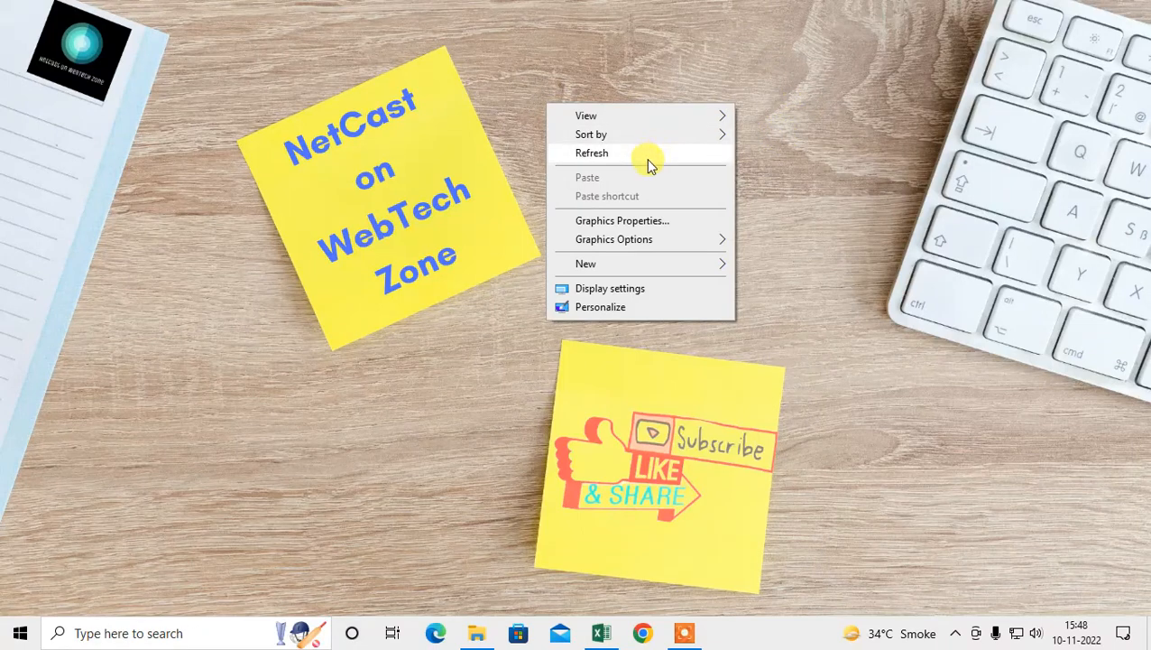
mouse_move(665, 159)
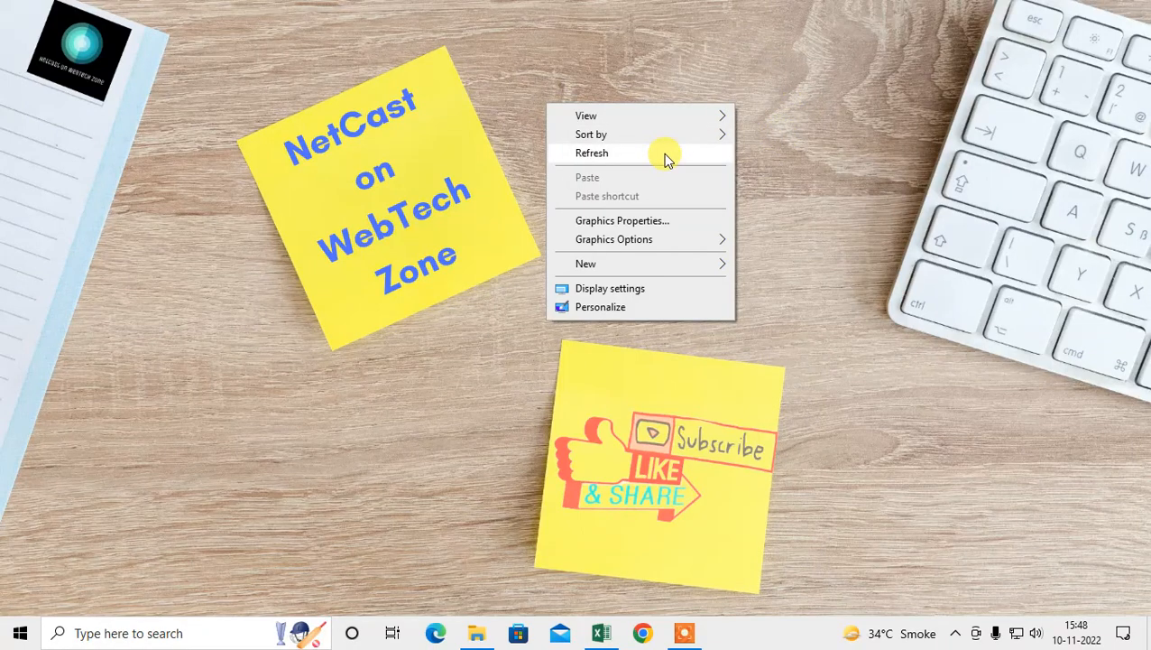
left_click(592, 152)
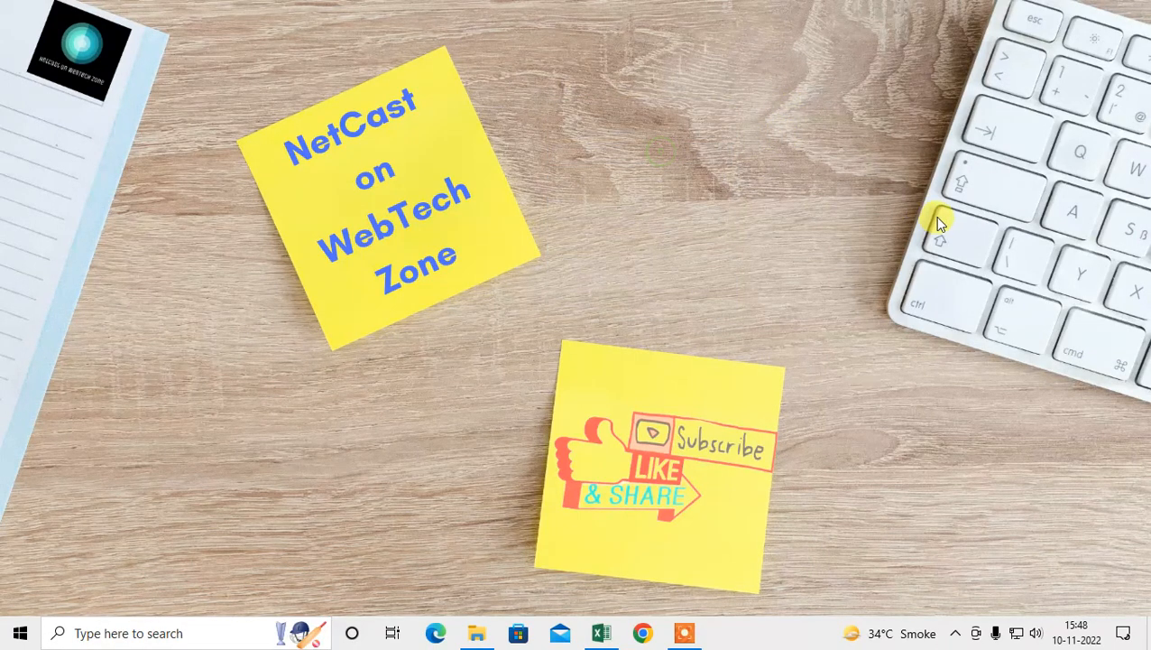
mouse_move(620, 124)
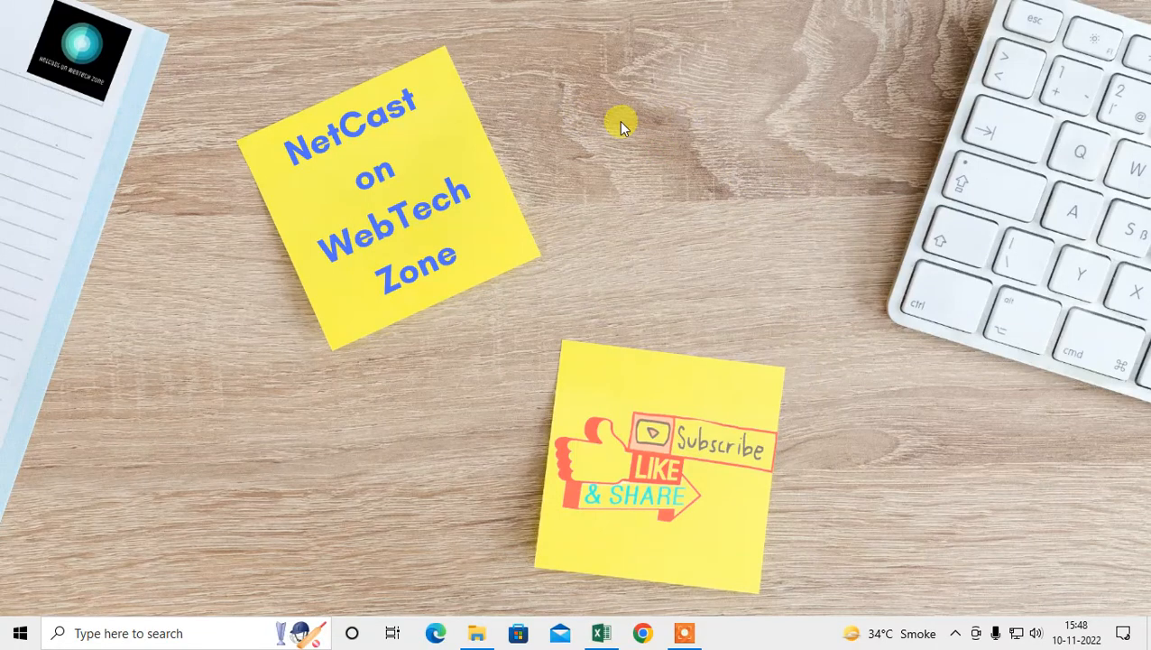
mouse_move(585, 103)
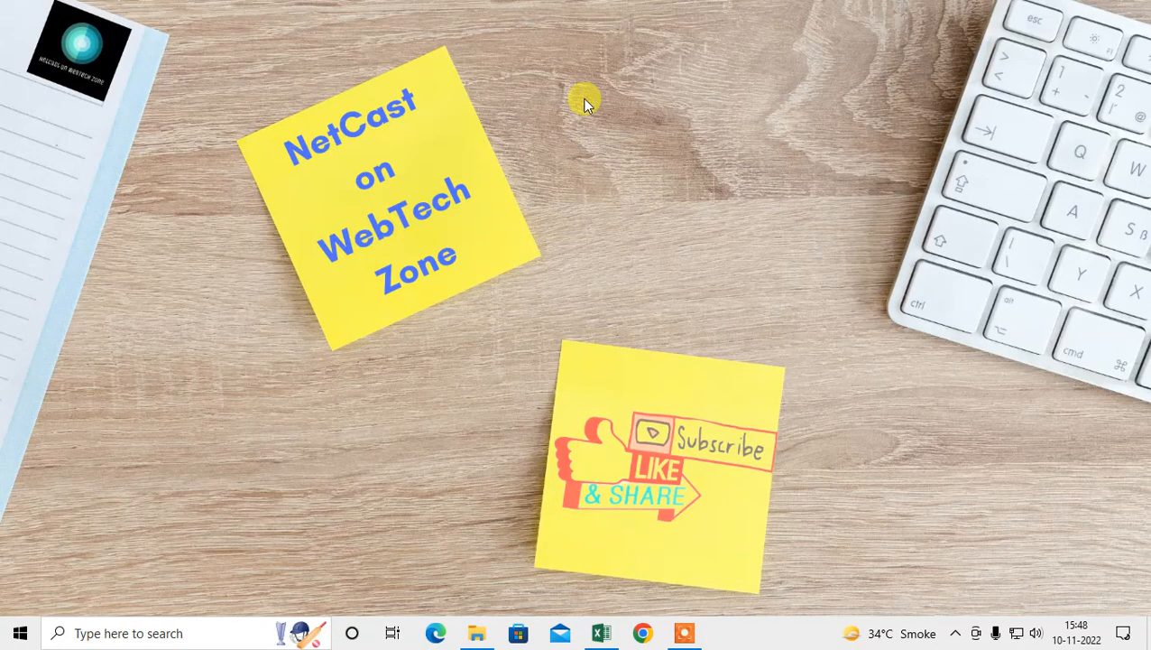
mouse_move(577, 358)
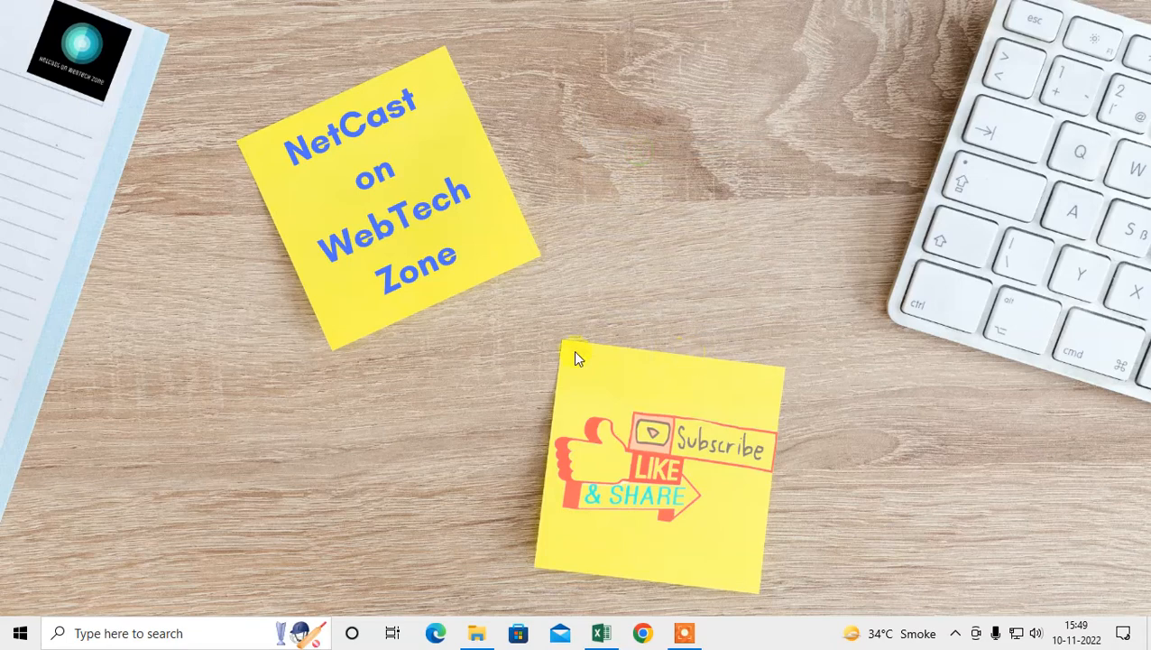
mouse_move(709, 492)
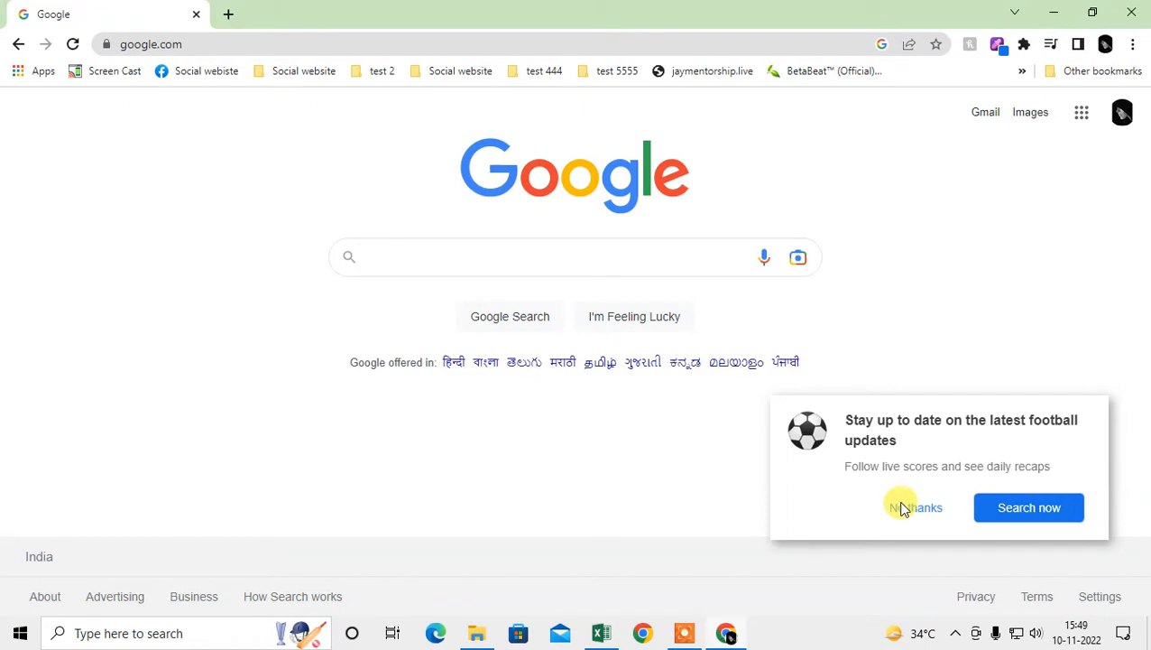
left_click(914, 507)
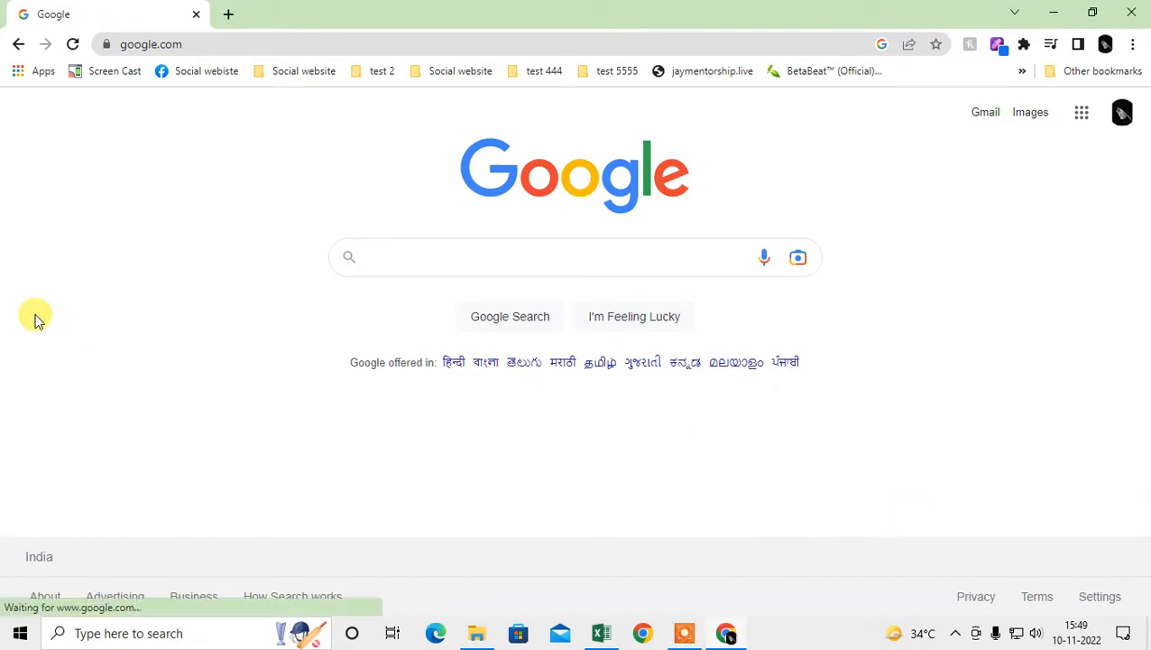
mouse_move(301, 454)
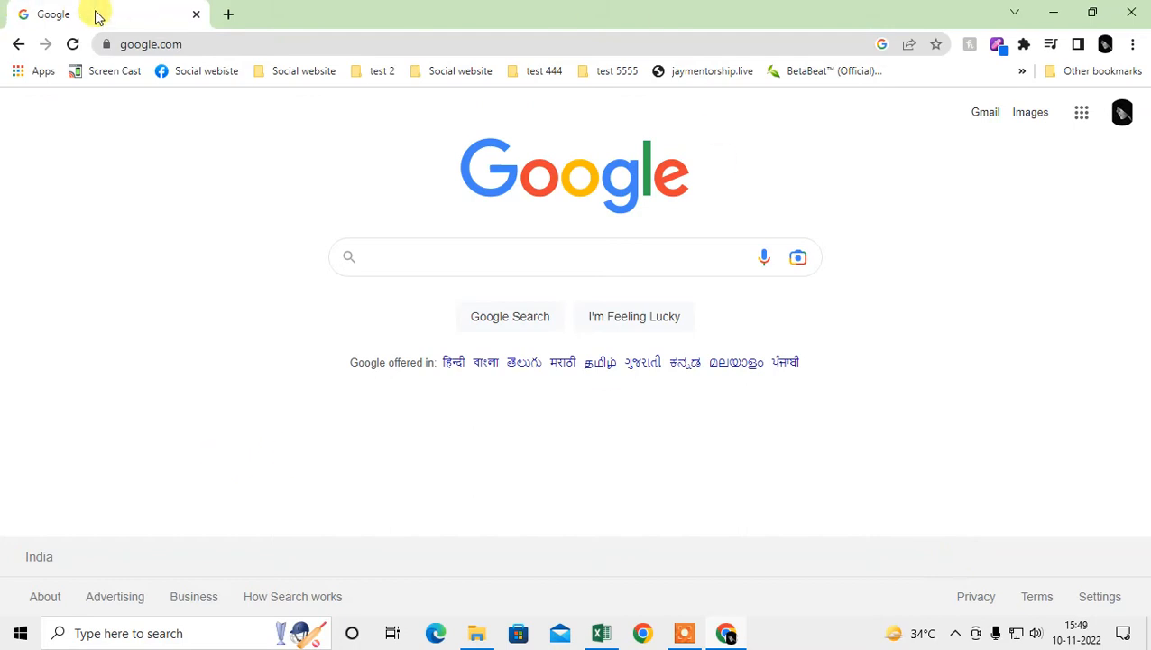
mouse_move(517, 422)
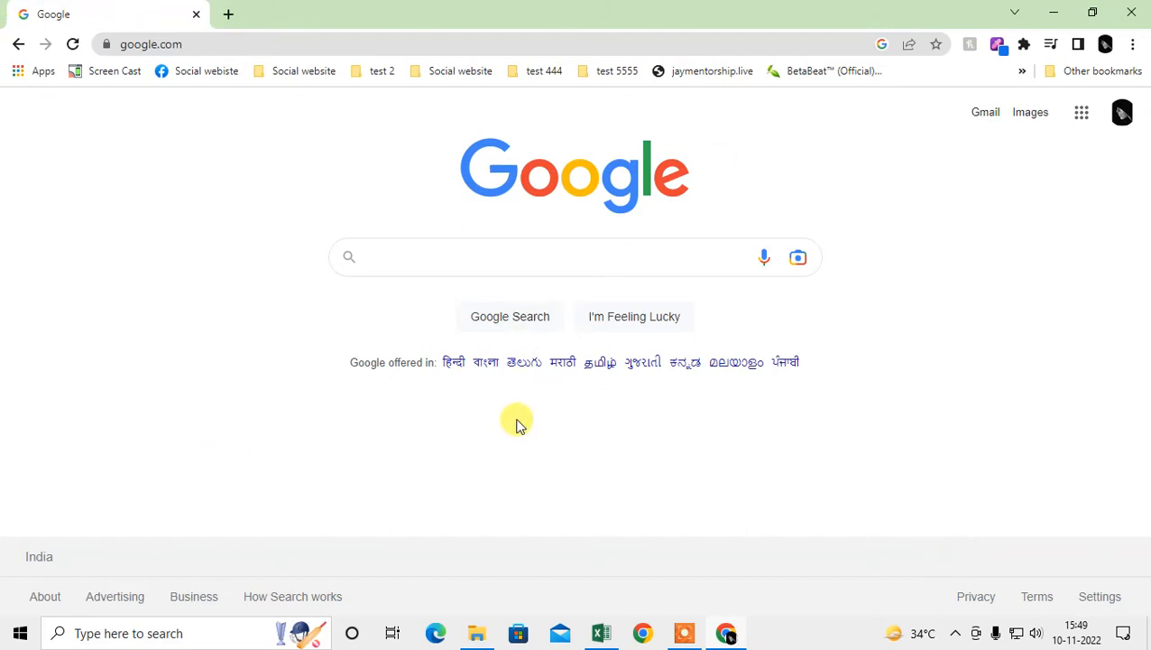
mouse_move(333, 413)
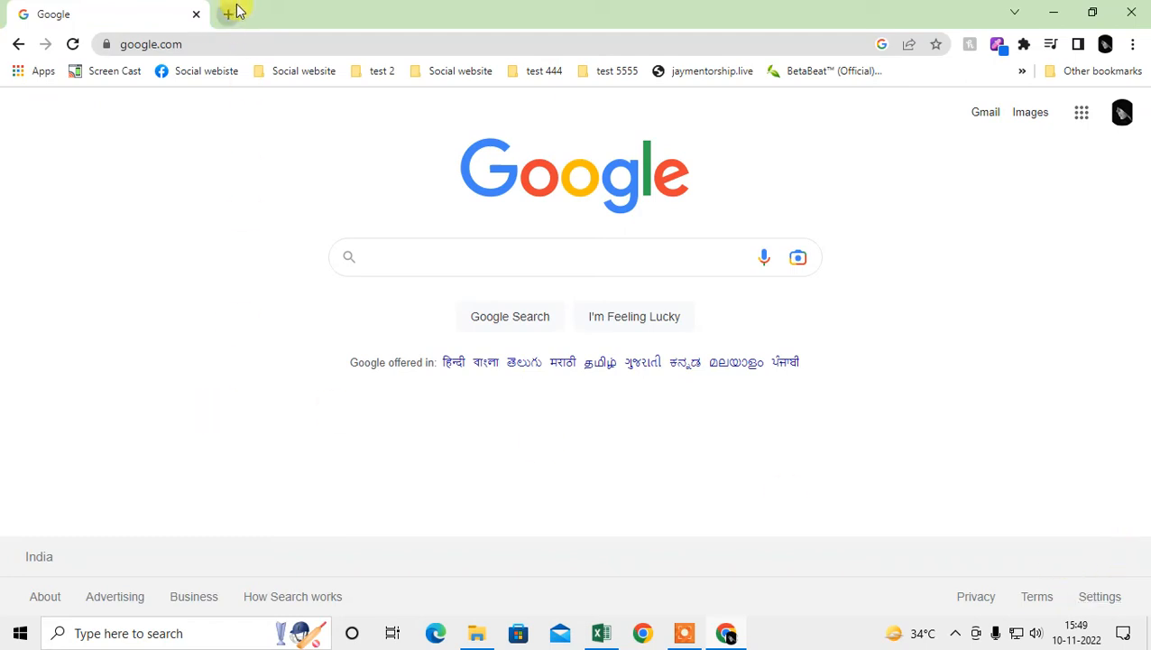
left_click(227, 14)
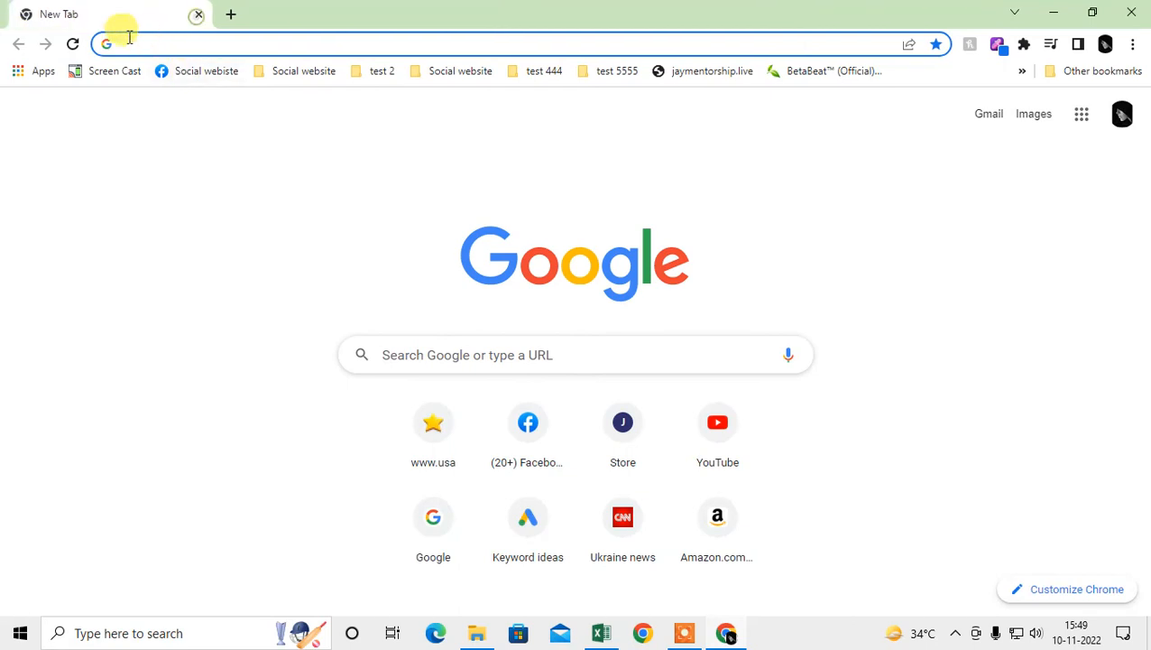
mouse_move(362, 190)
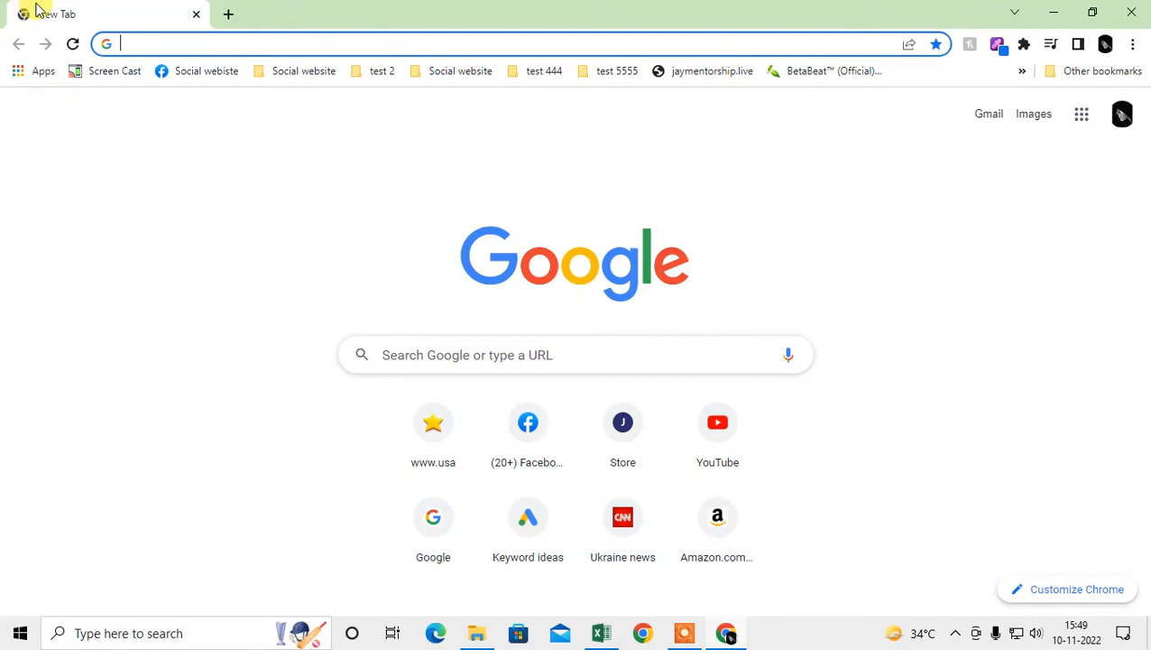
mouse_move(1135, 448)
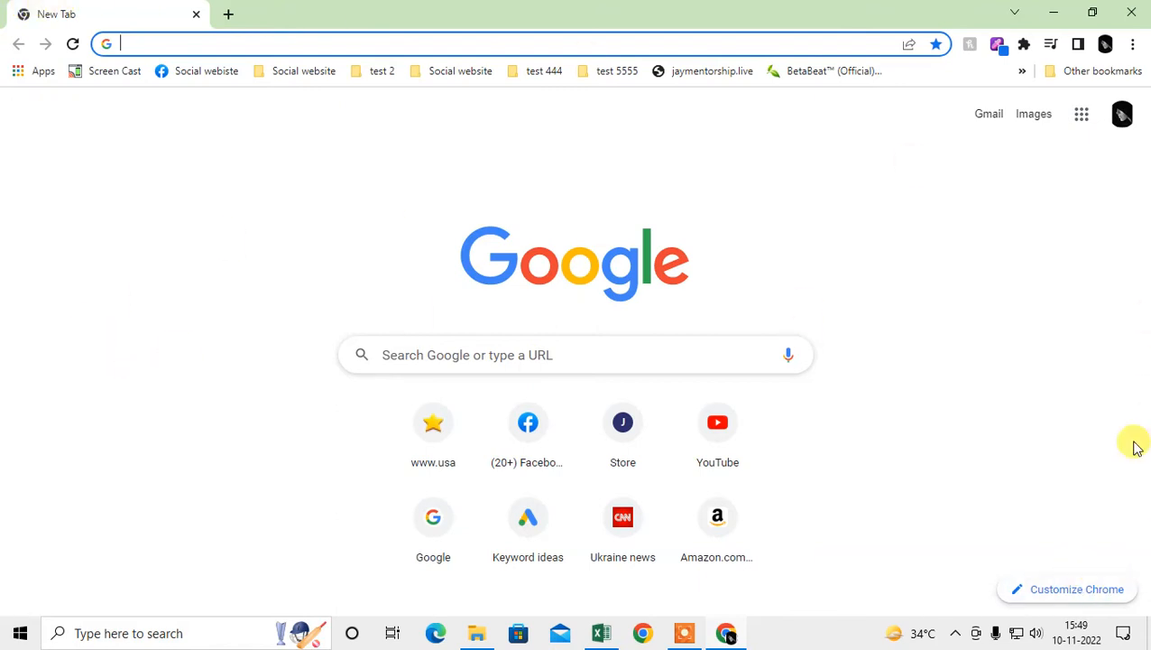
Set the new tab page to the Classic Chrome background and the Default color theme
left_click(1076, 588)
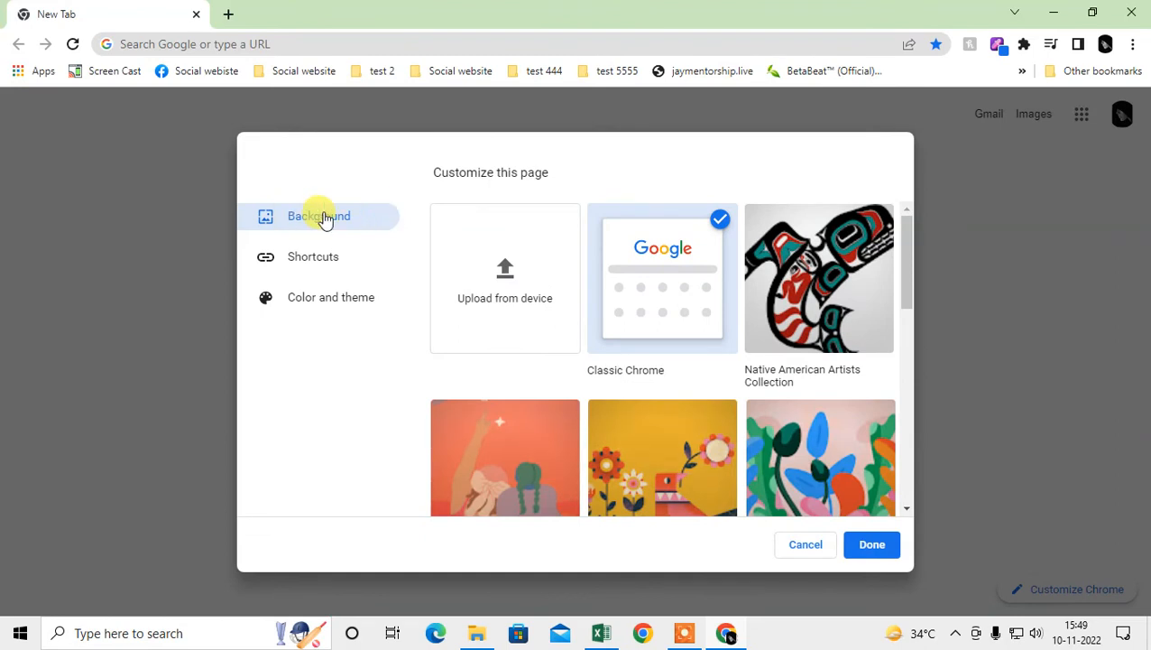
mouse_move(620, 377)
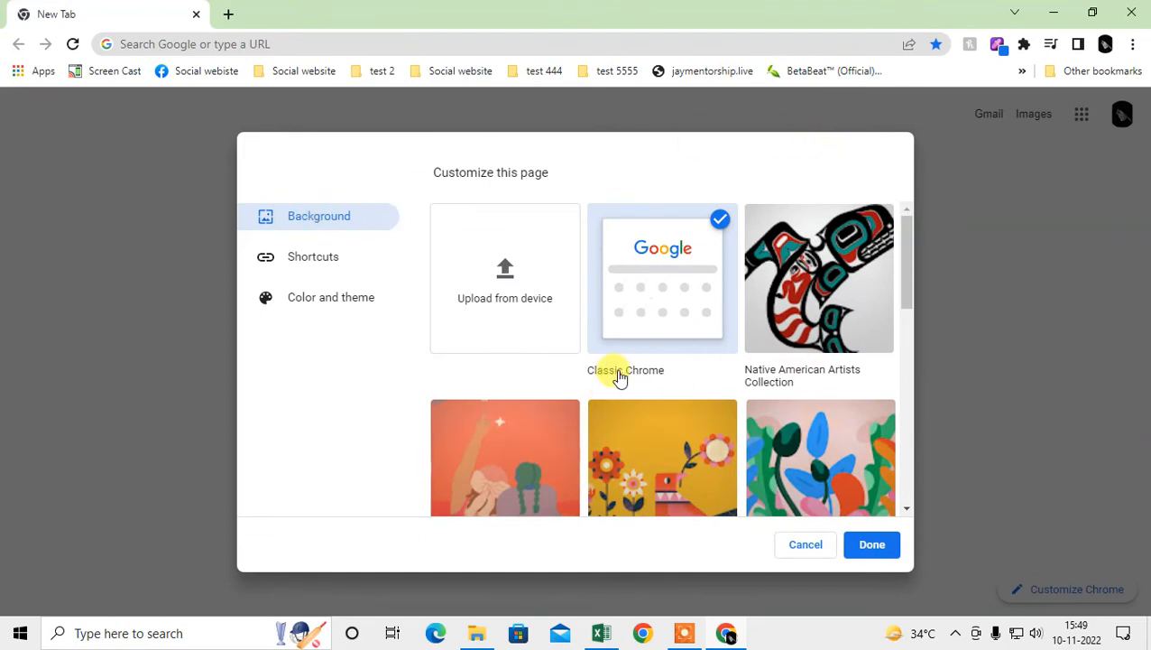
left_click(313, 257)
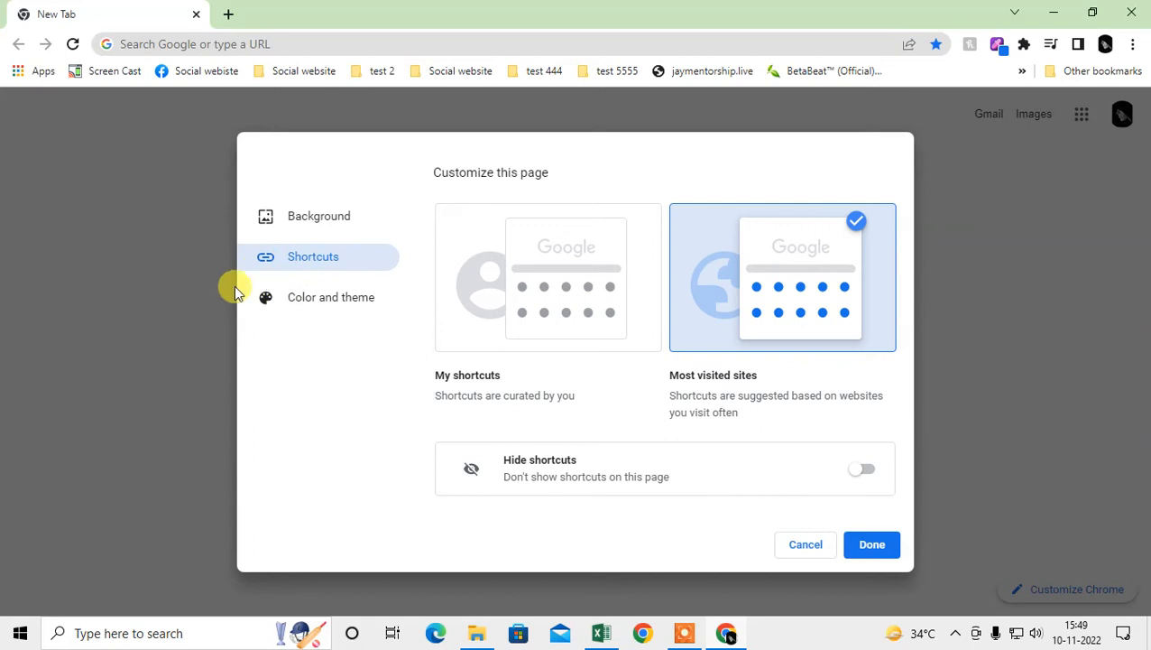
mouse_move(379, 340)
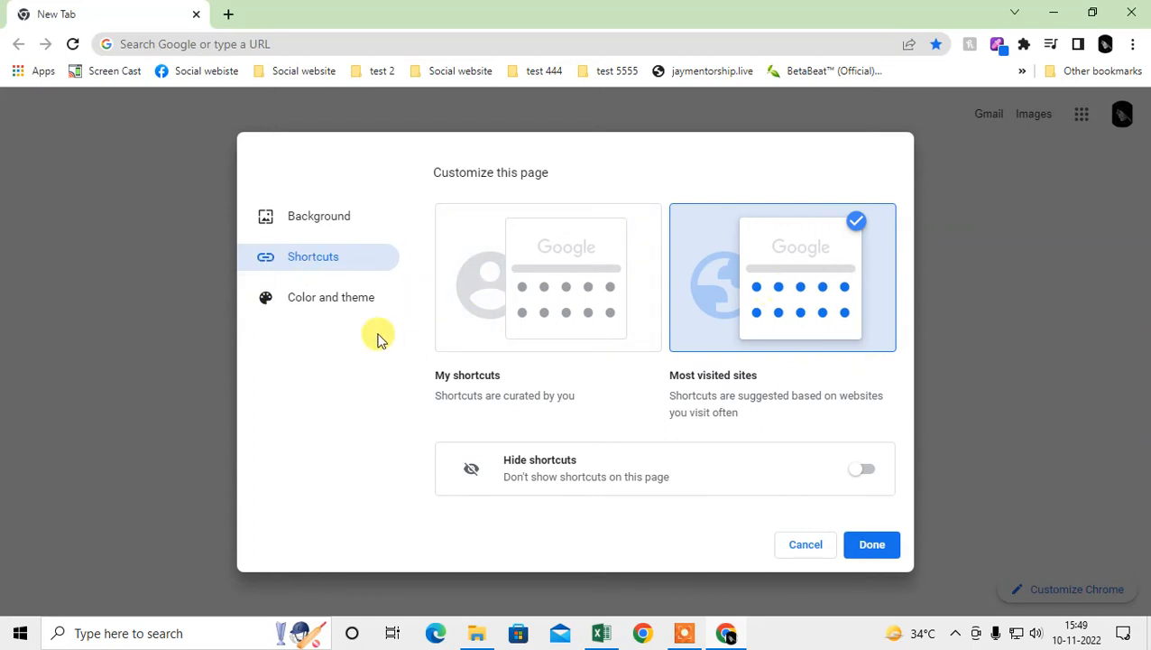
left_click(331, 297)
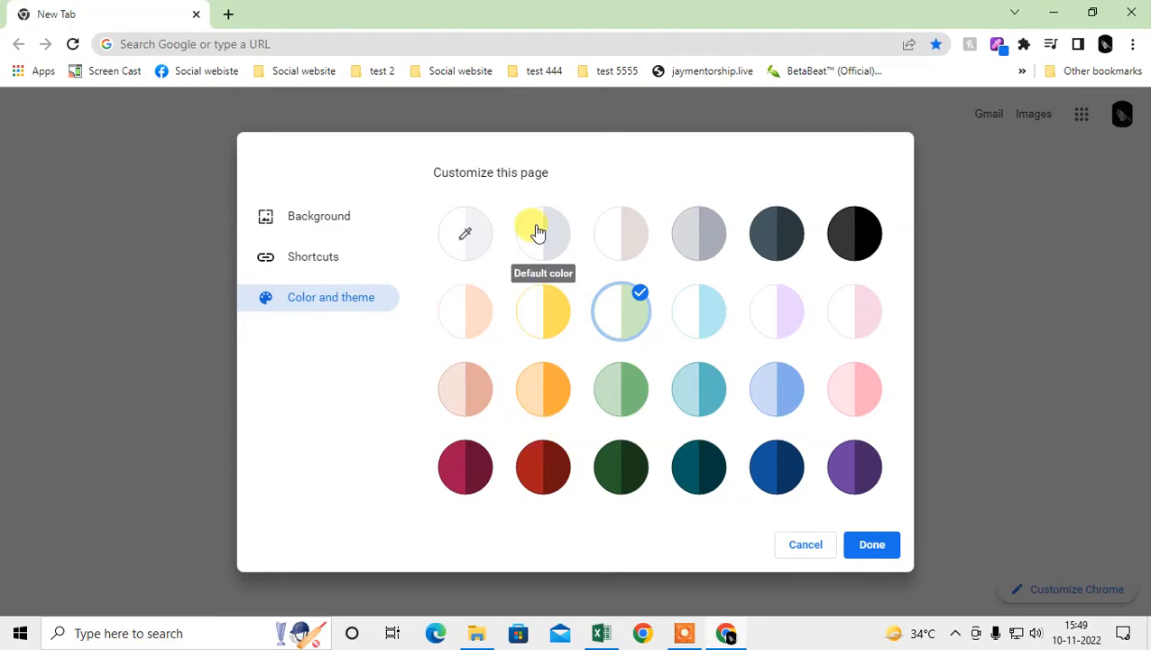
left_click(542, 233)
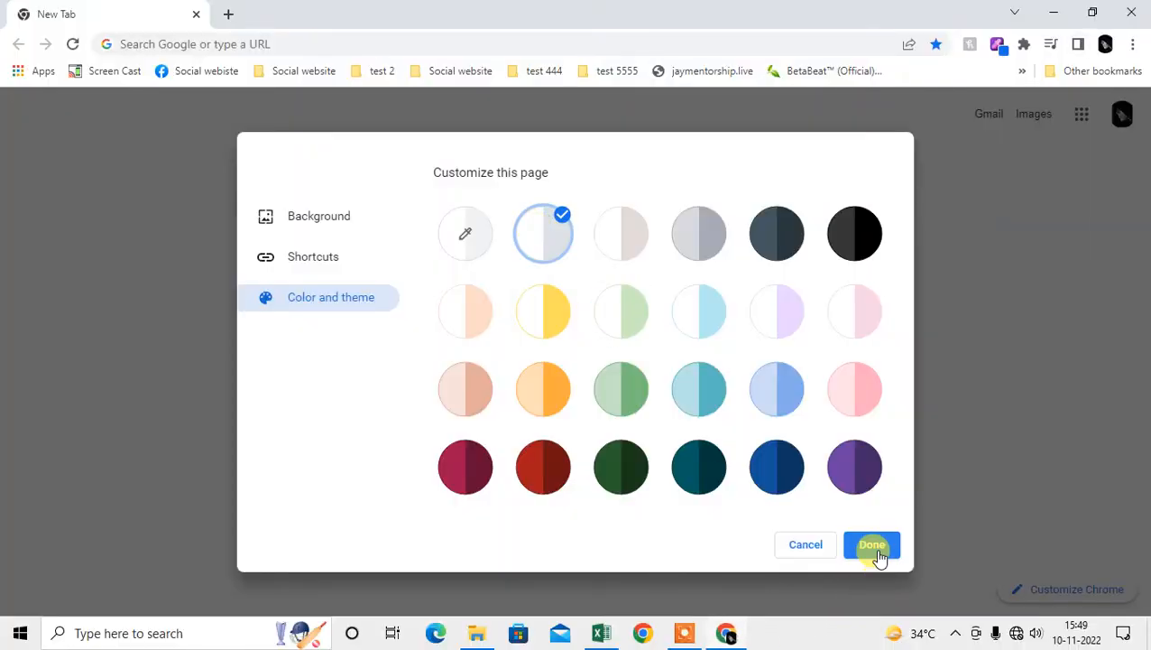
left_click(871, 544)
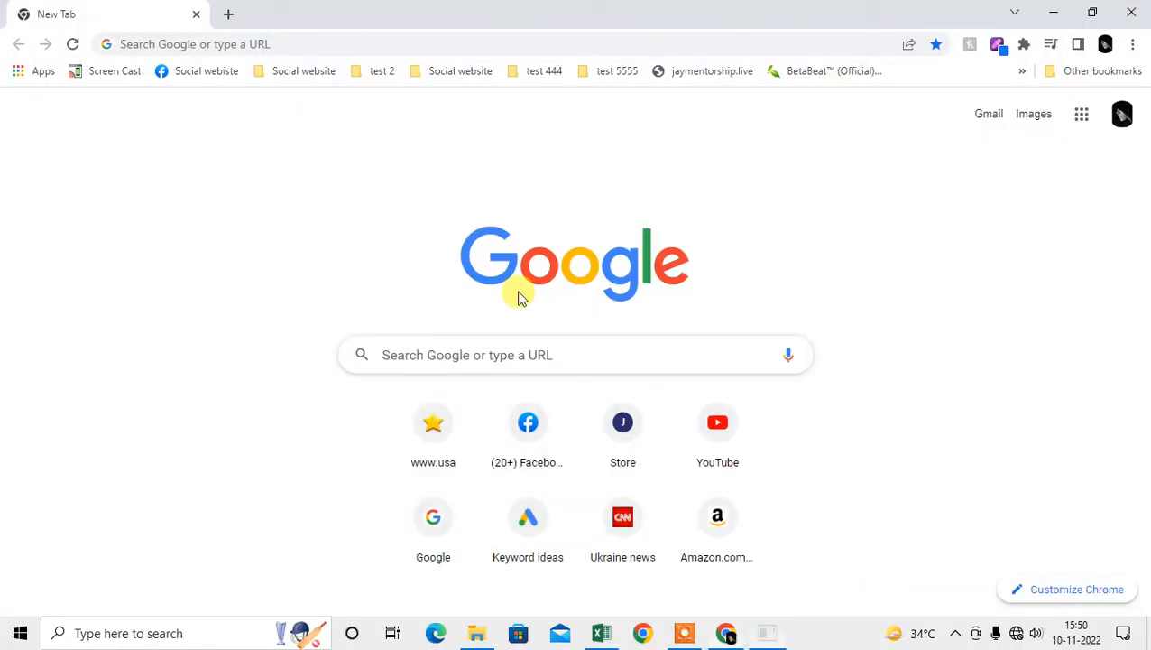
Open Chrome's Settings from the three-dot main menu
left_click(1133, 44)
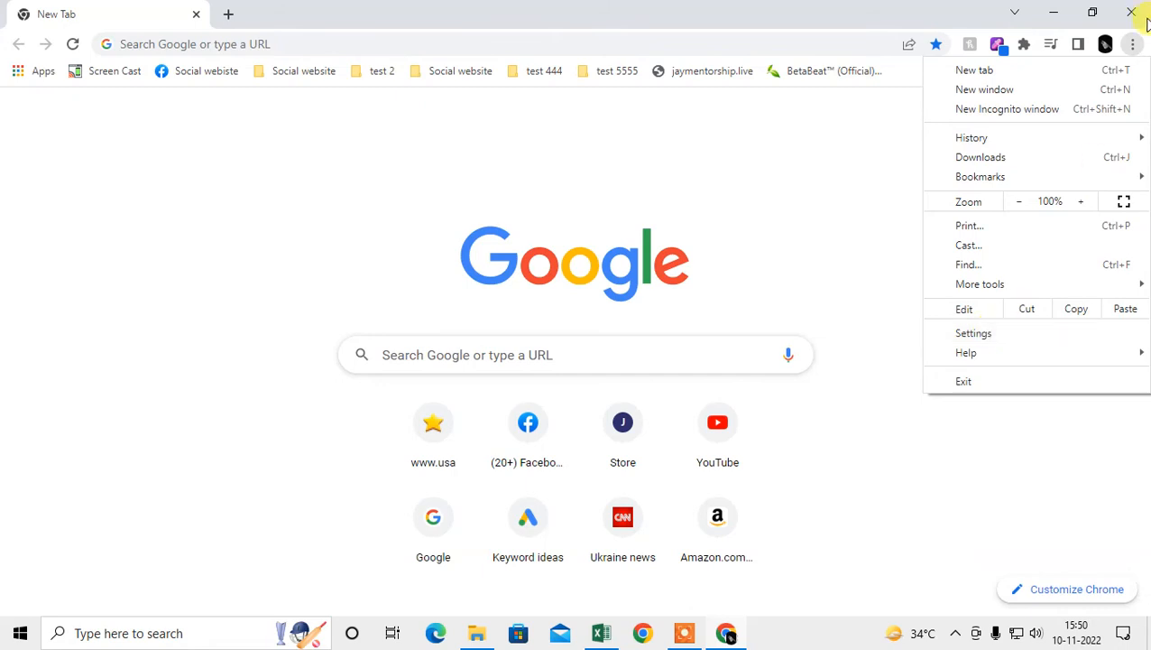
left_click(974, 333)
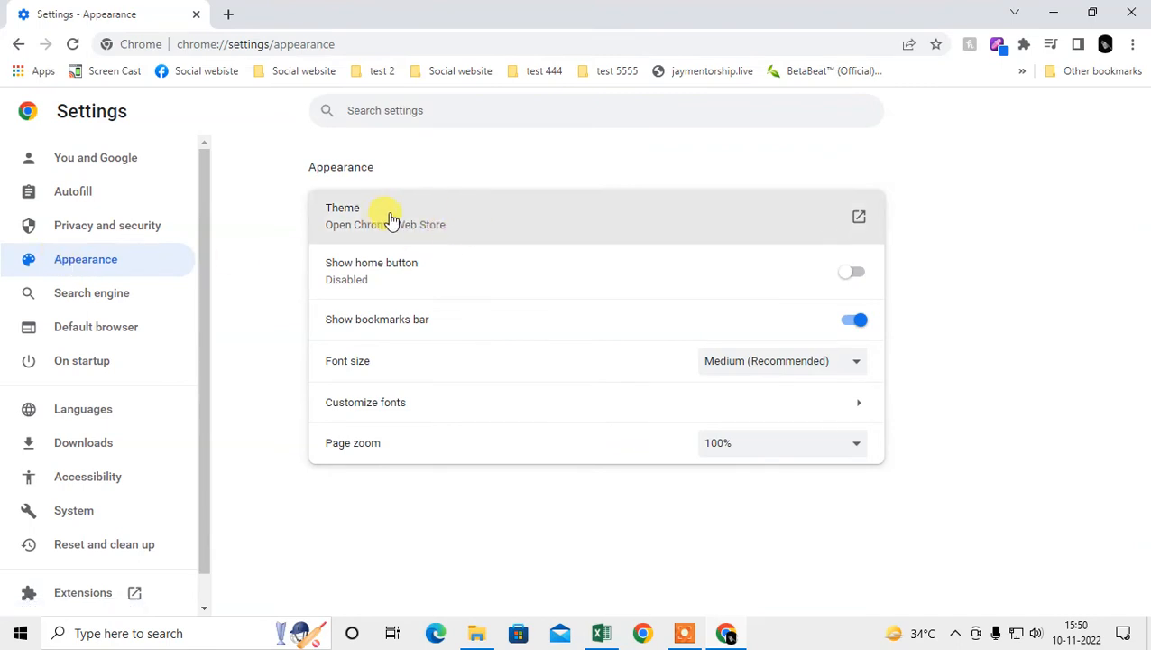
mouse_move(361, 220)
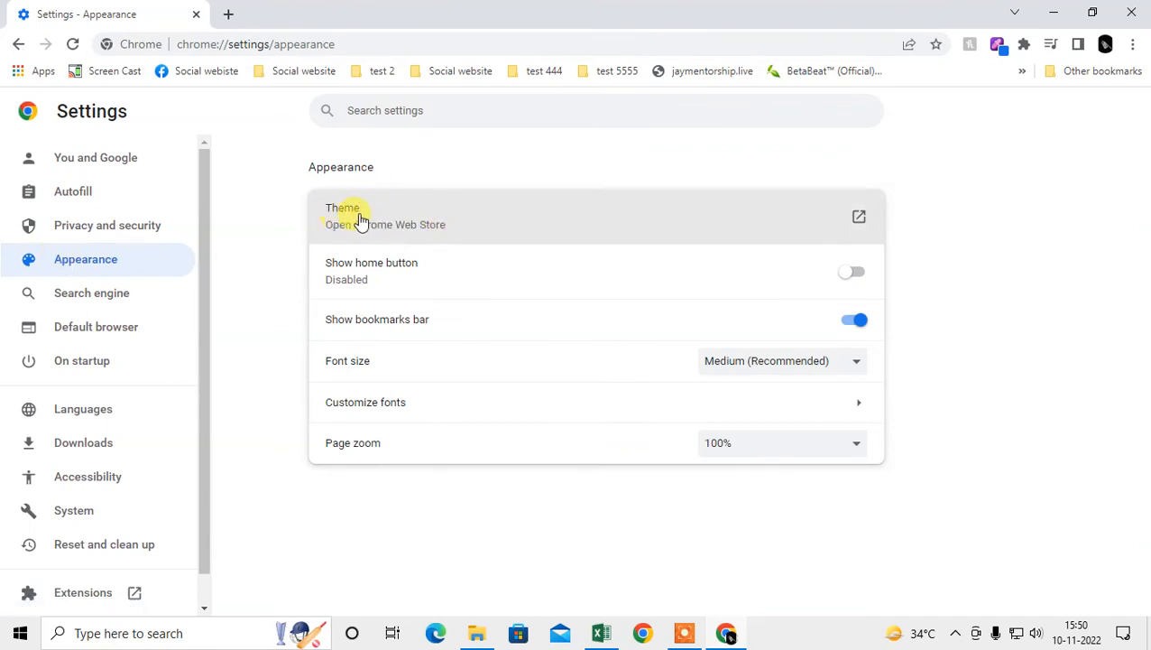
mouse_move(816, 237)
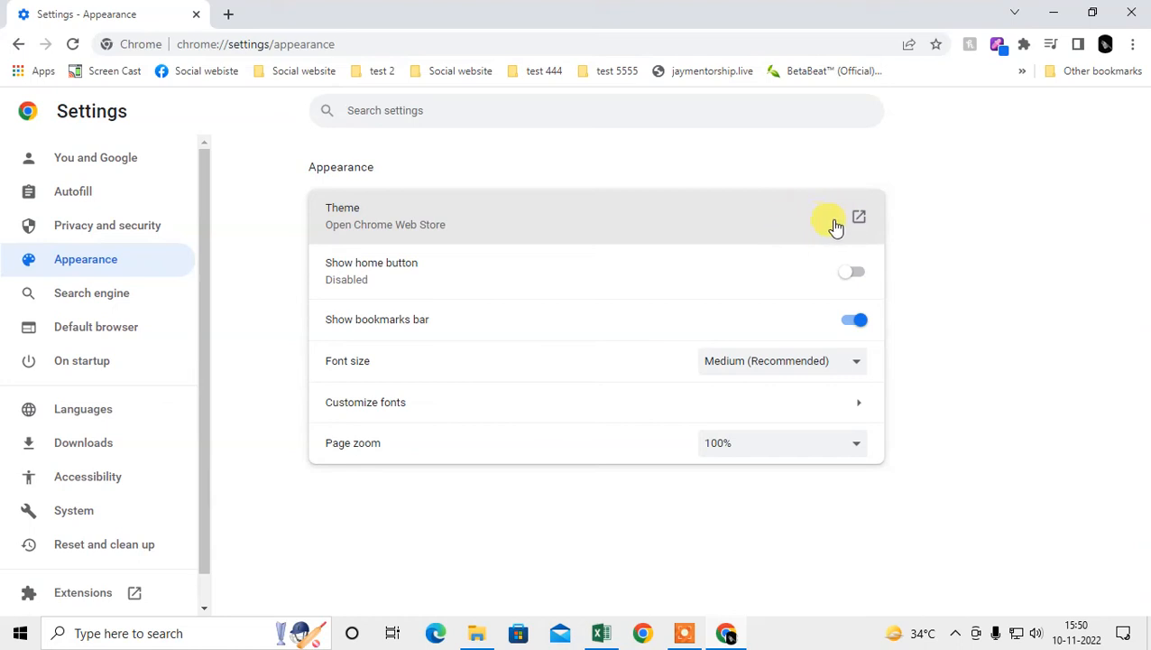
mouse_move(300, 216)
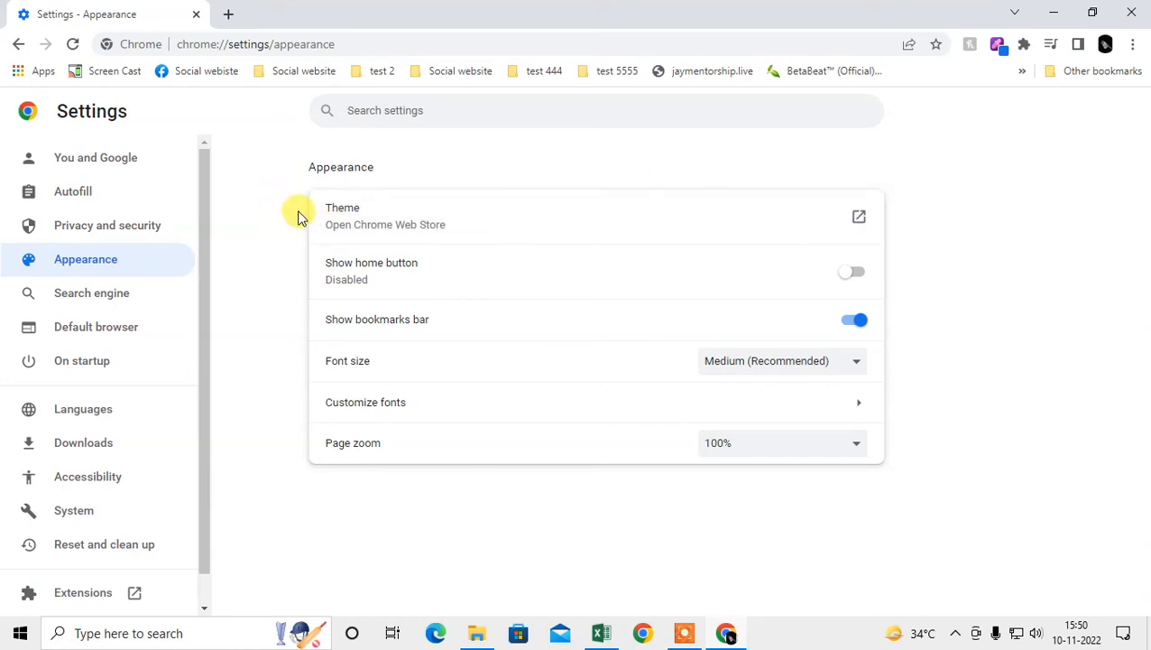
mouse_move(600, 262)
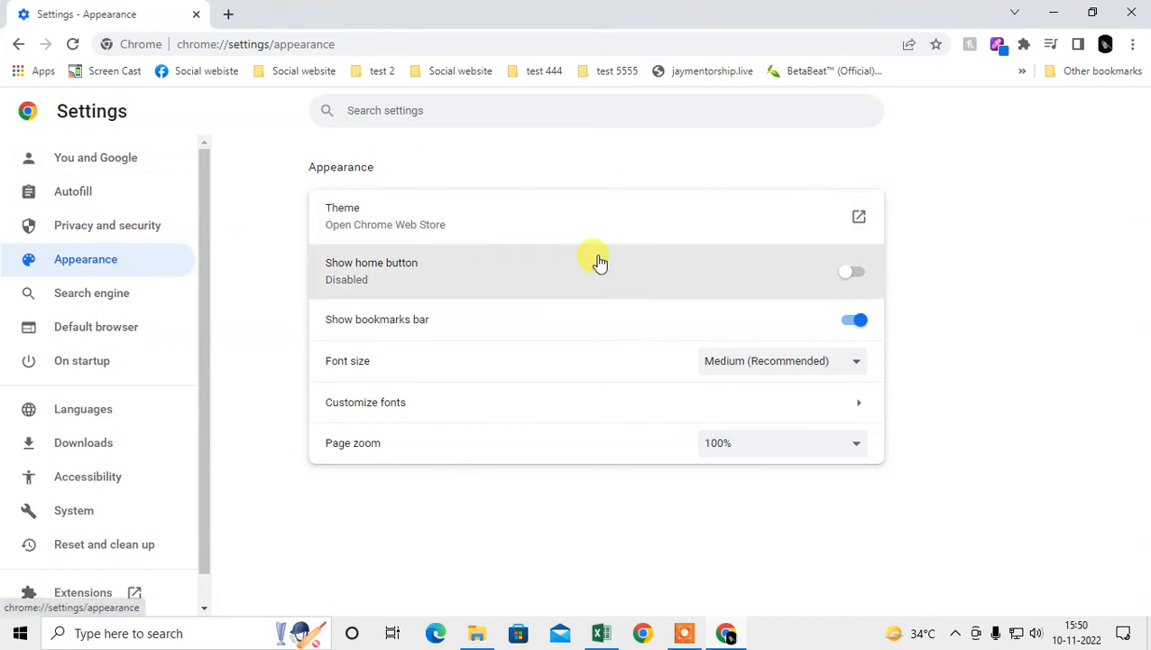
mouse_move(243, 275)
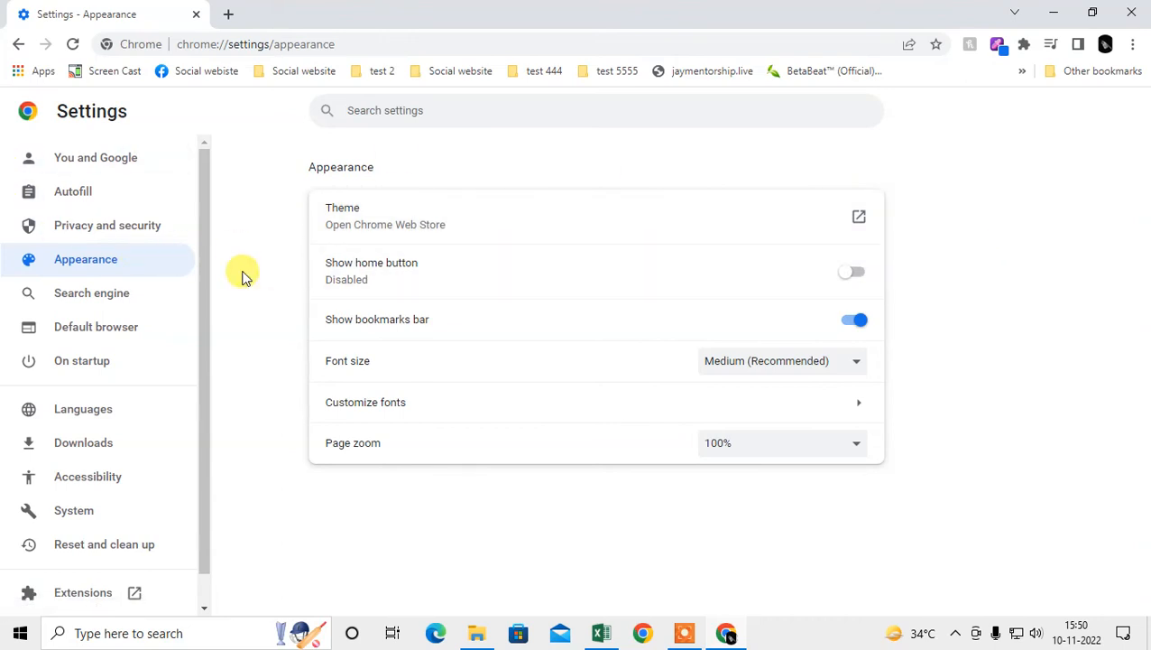
mouse_move(135, 264)
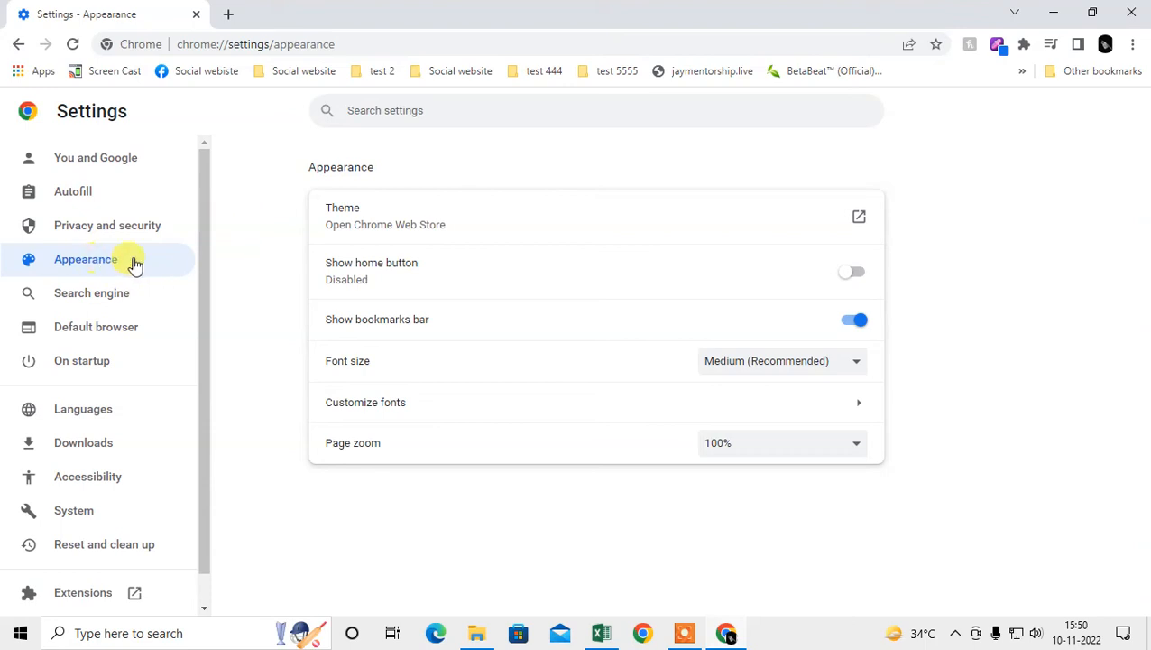
mouse_move(682, 347)
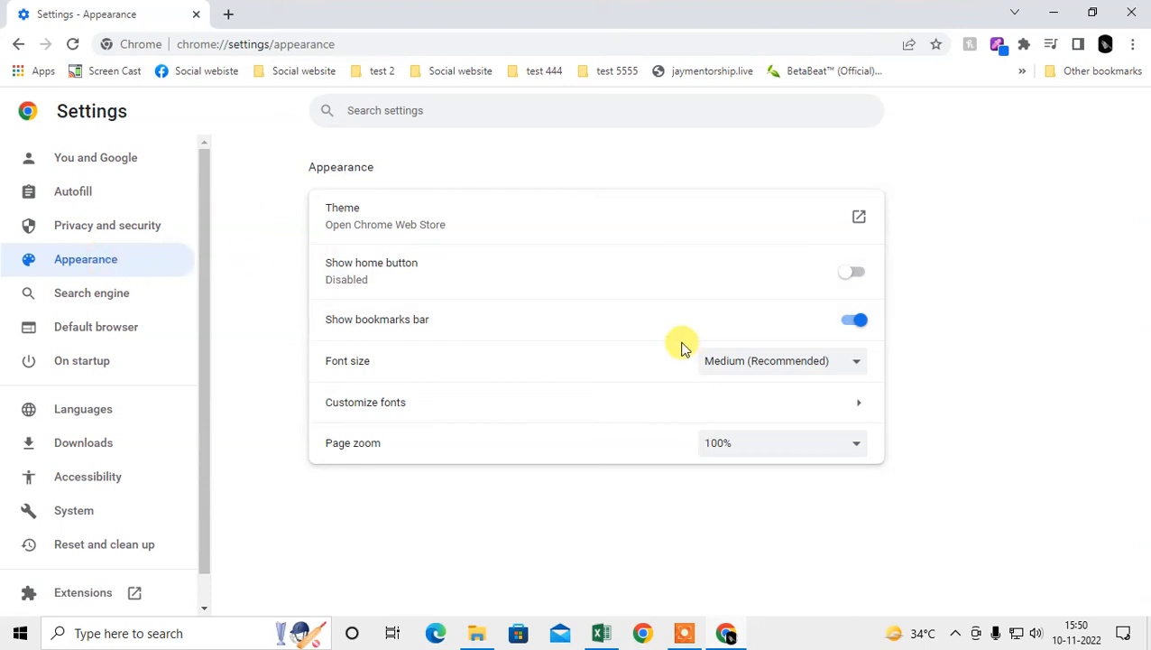
mouse_move(194, 59)
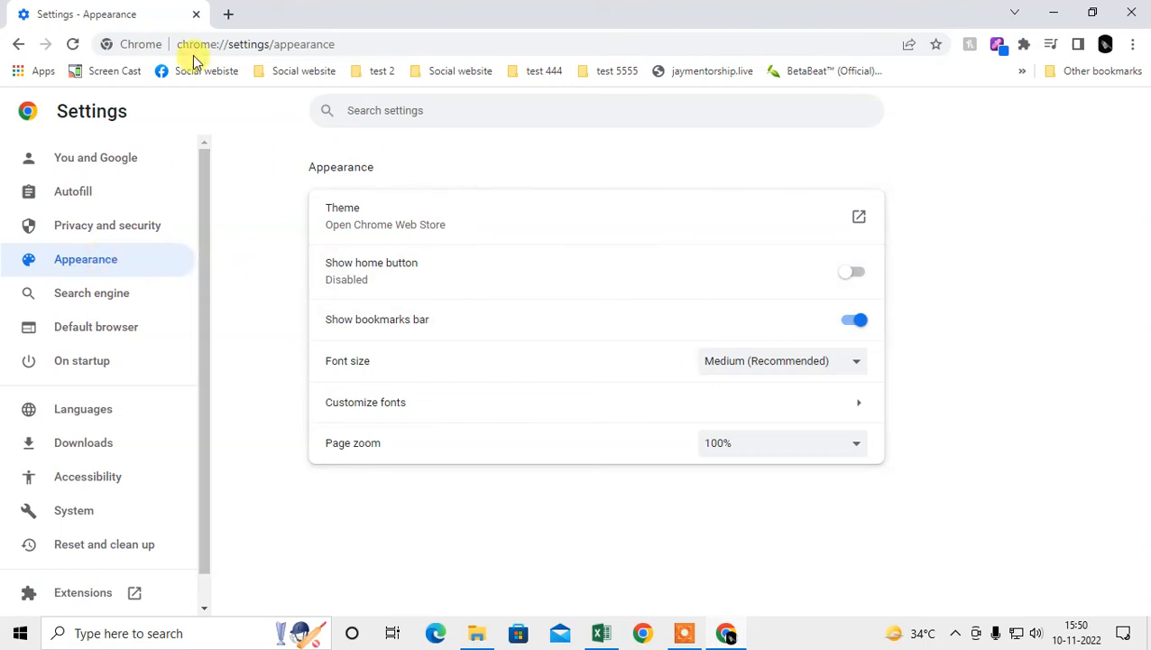
Under Reset and clean up, restore settings to original defaults and confirm Reset settings
left_click(227, 14)
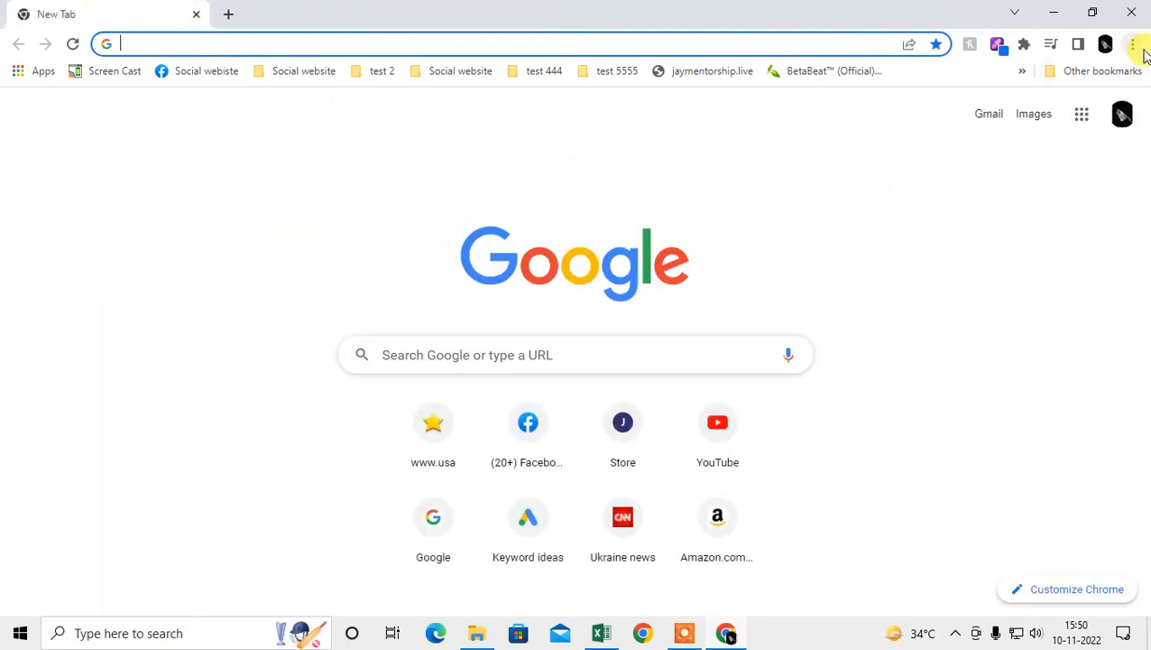
left_click(1136, 43)
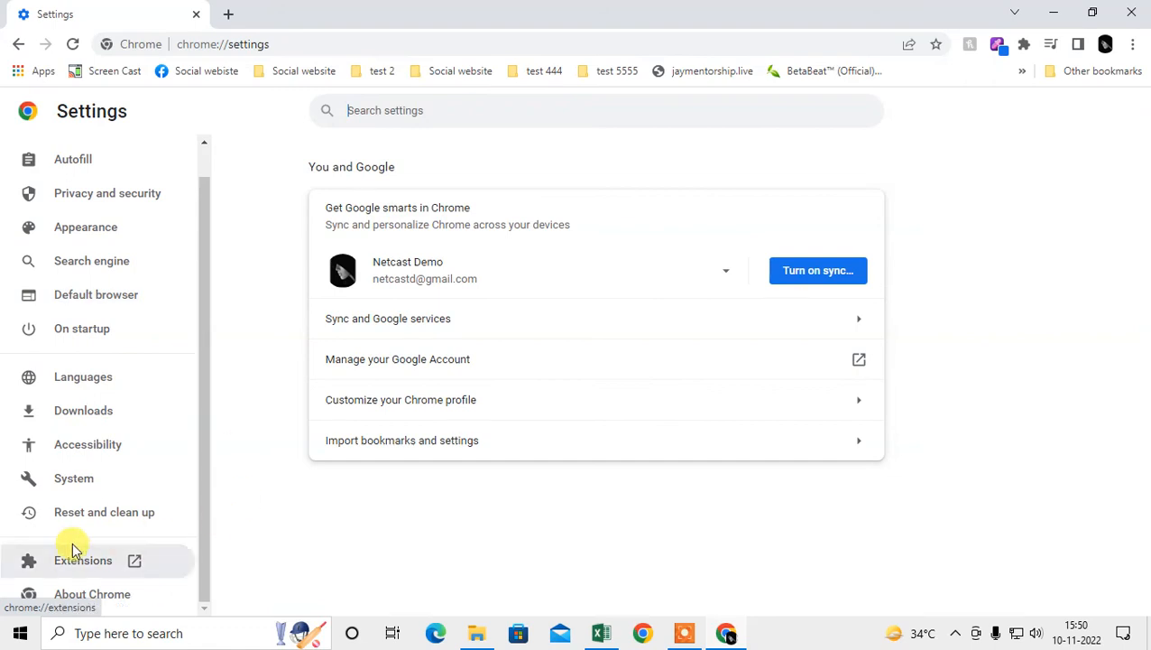
left_click(104, 512)
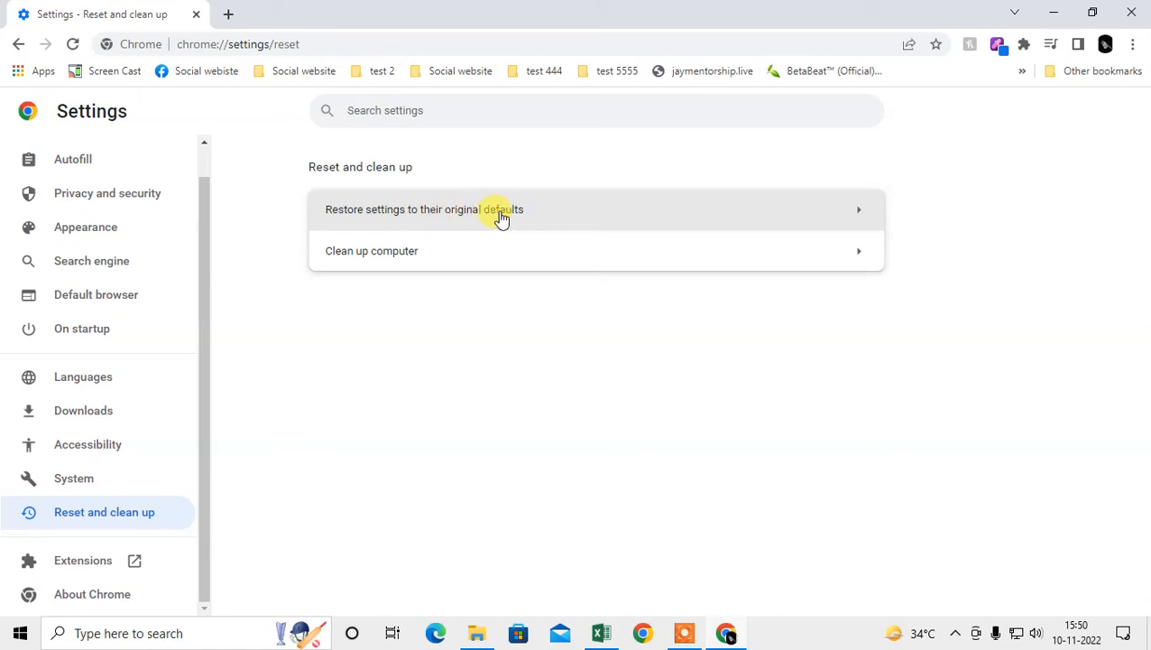
left_click(502, 208)
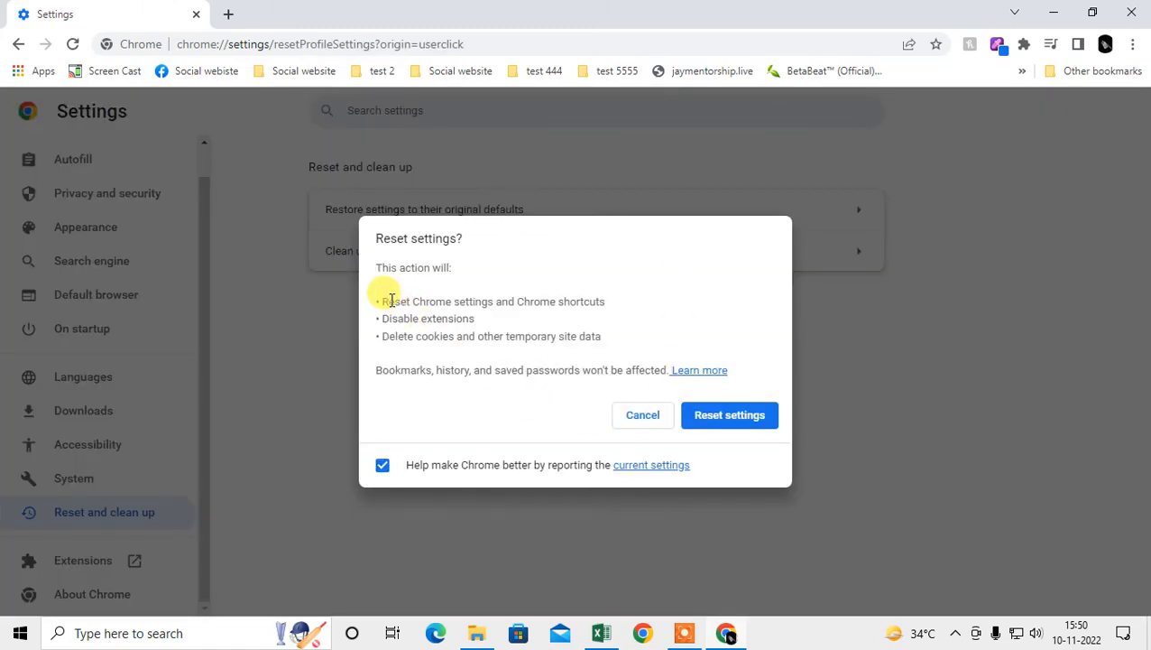
mouse_move(388, 325)
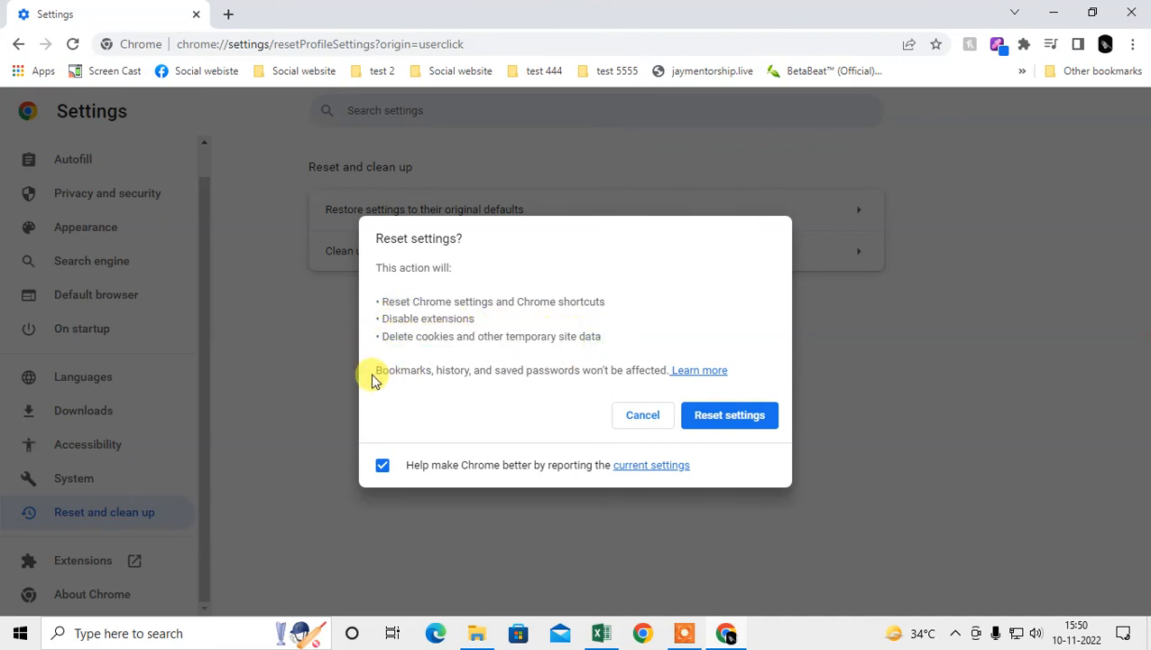
double_click(451, 370)
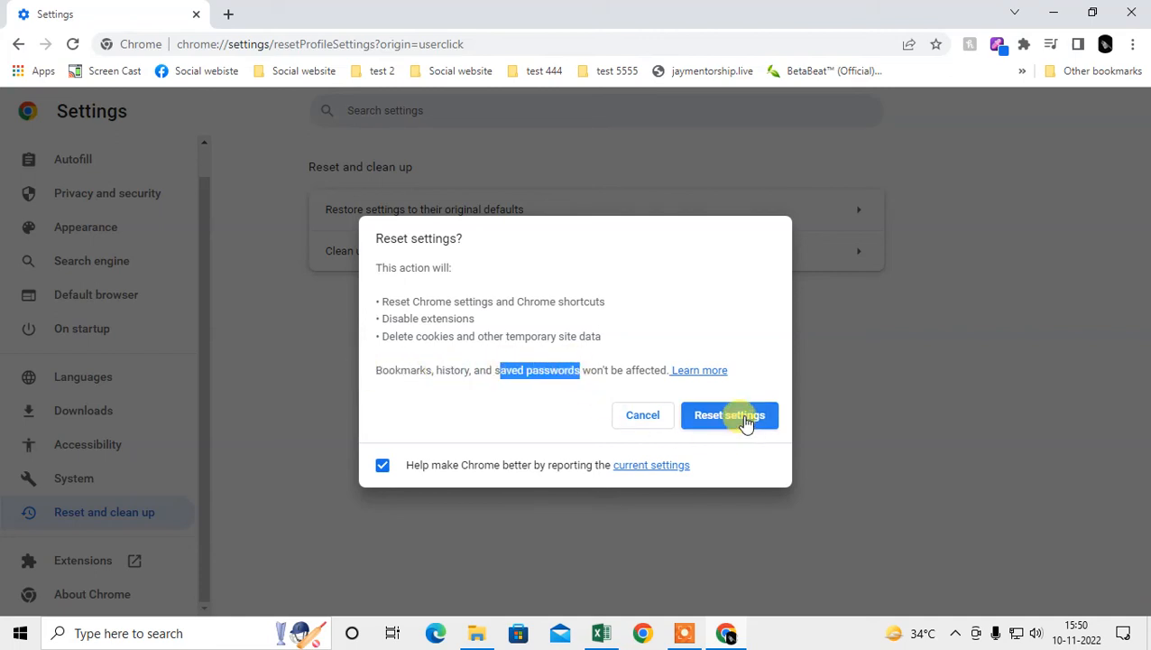
left_click(729, 415)
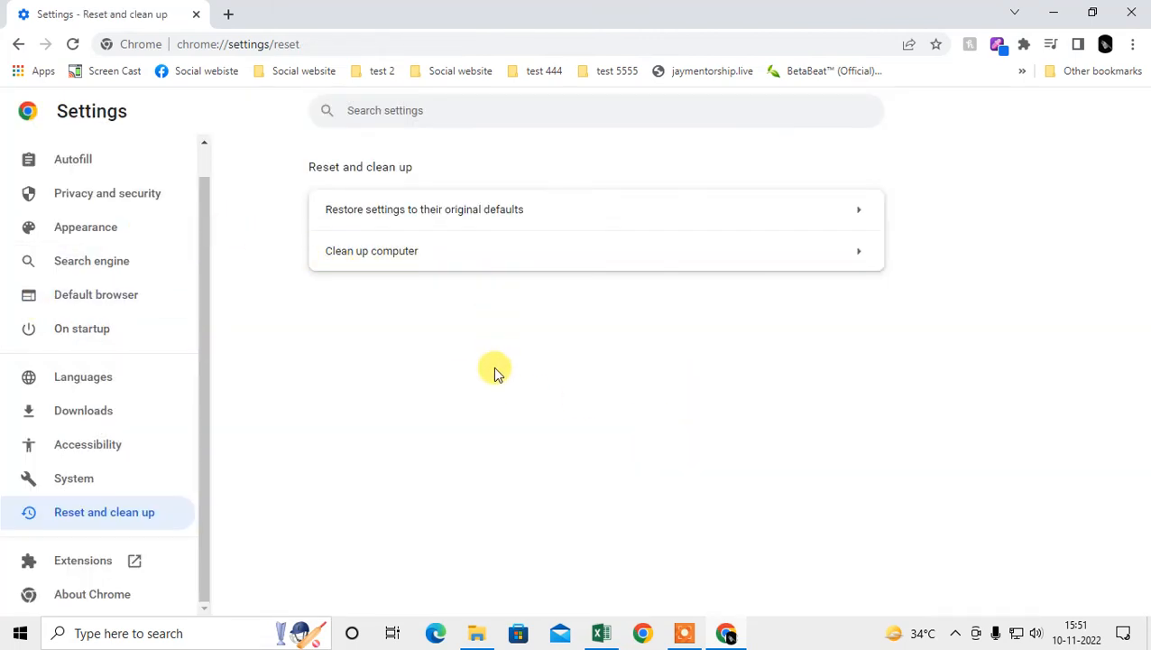
Browse Autofill and Default browser, then open and scroll the Privacy and security page
left_click(73, 159)
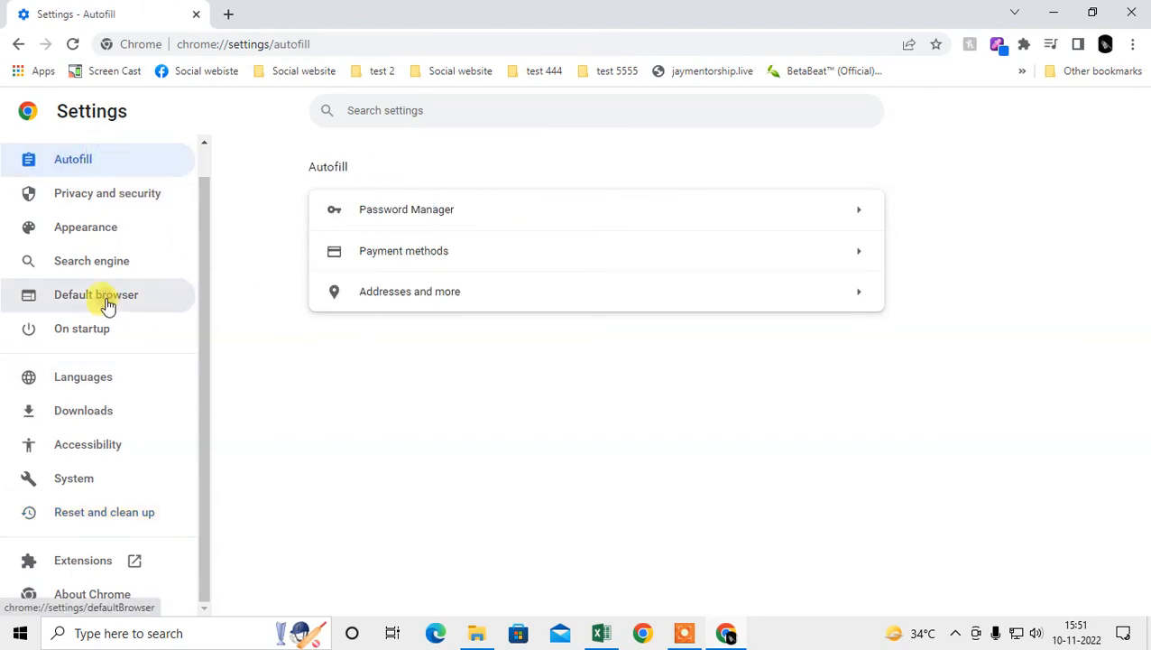
left_click(96, 294)
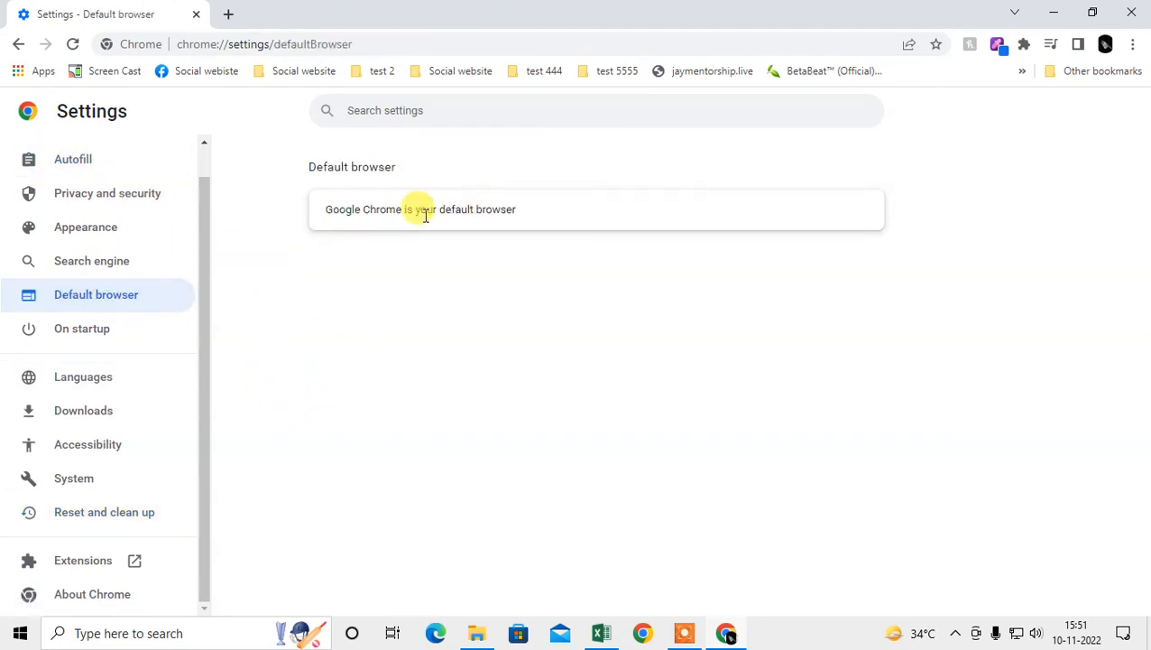
left_click(107, 193)
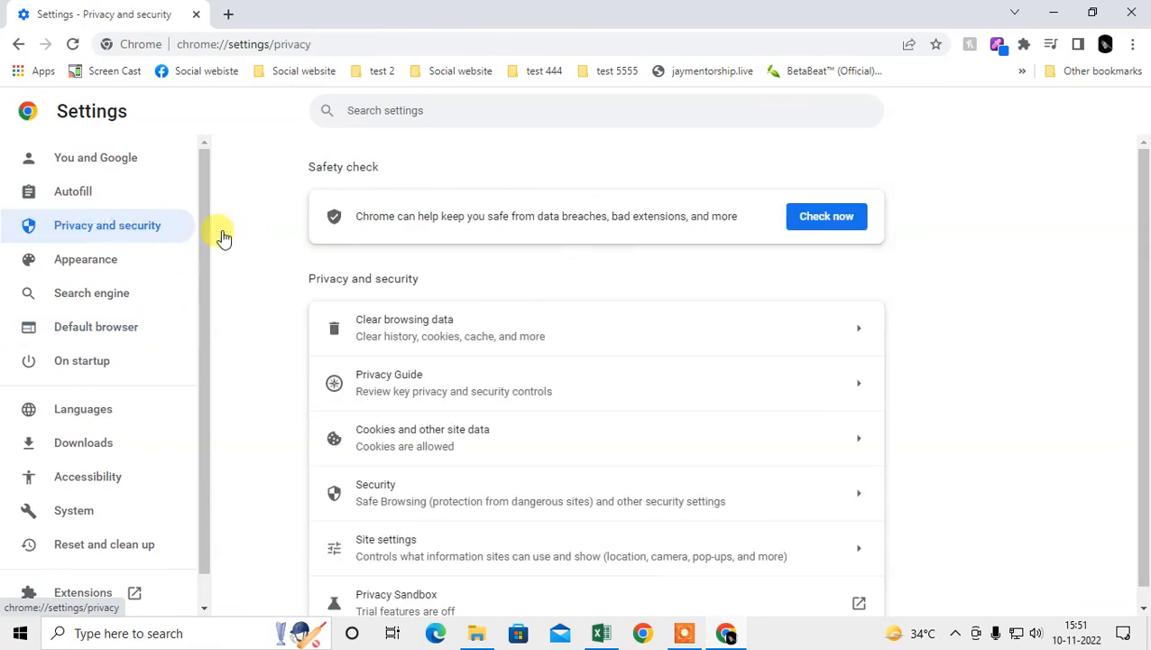
scroll("down", 3)
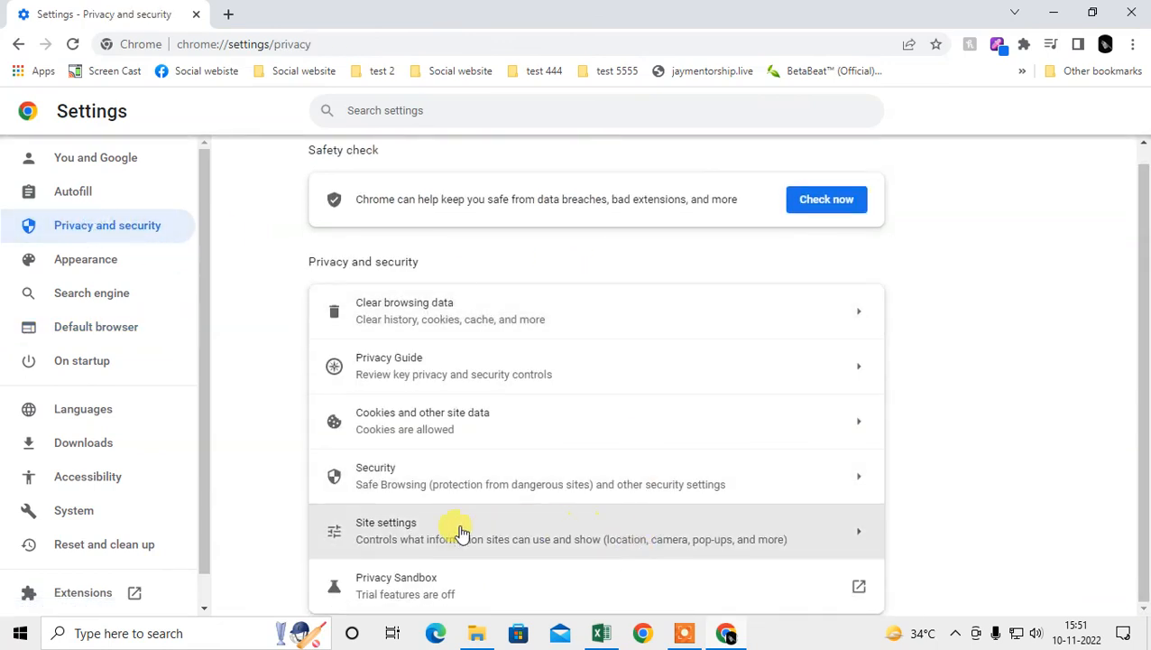